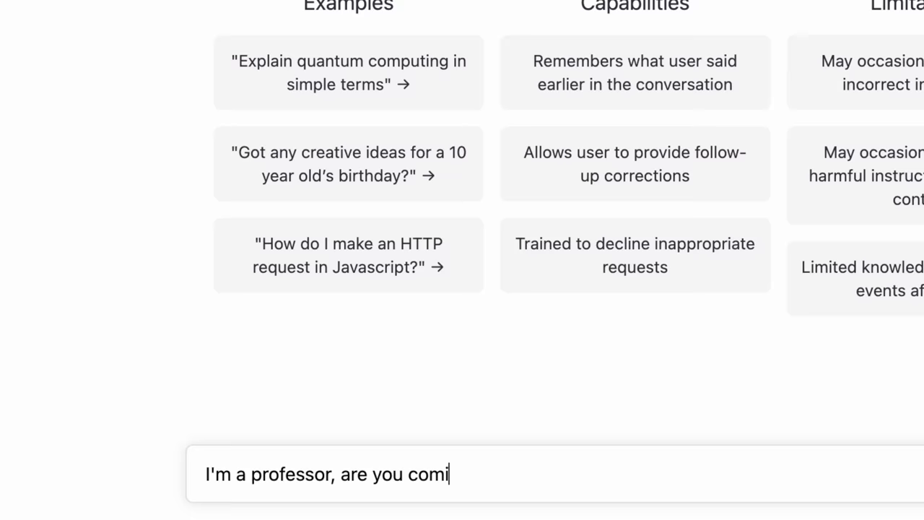
Ask ChatGPT 'What is the weakness of Chat GPT writing essays?'.
type("ng for my")
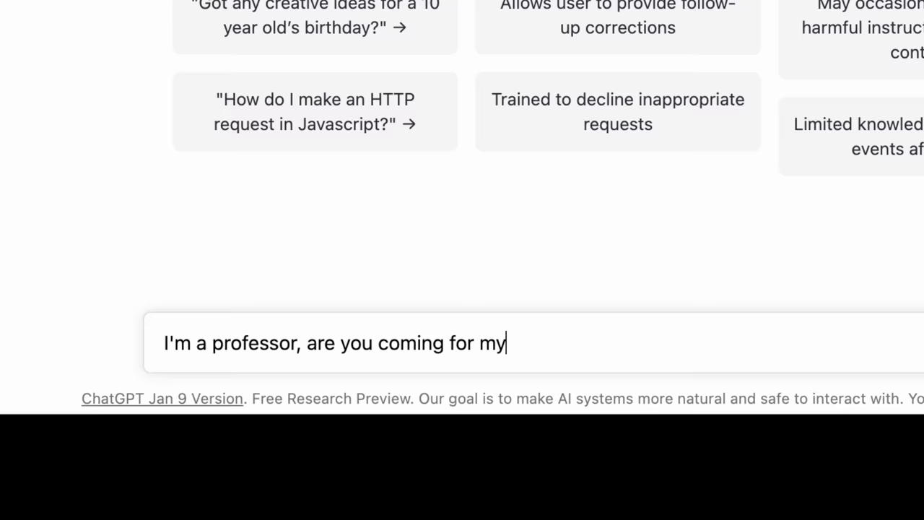
type("What is")
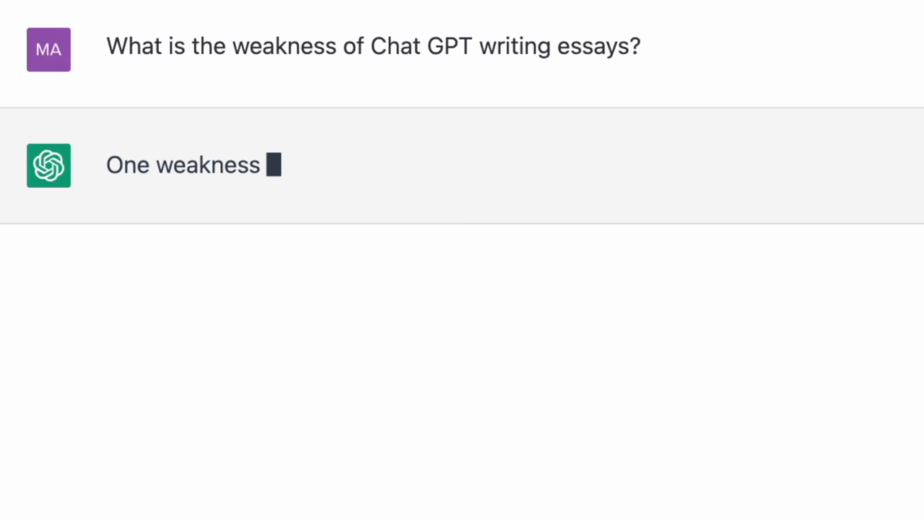
Start a new chat and draft 'how does organisational culture create forms of behavioural control'.
scroll("down", 3)
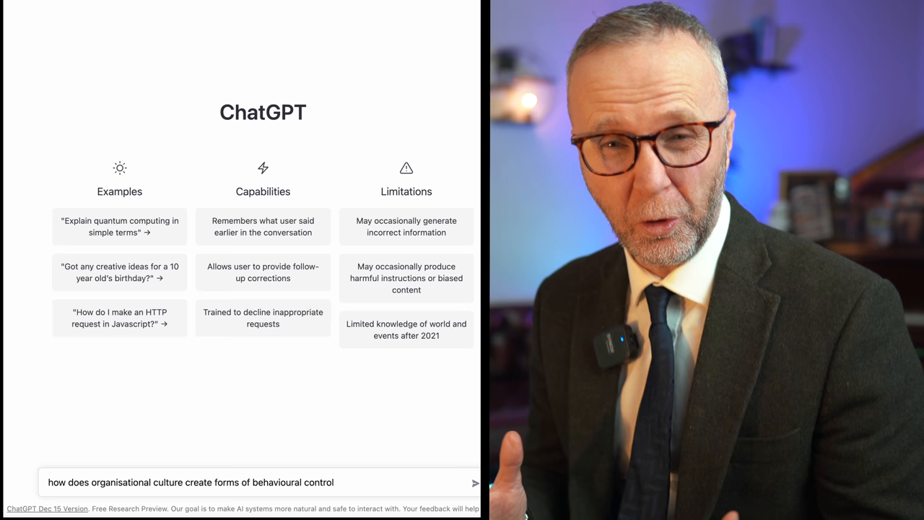
Submit the organisational culture question and receive a four-mechanism answer.
left_click(474, 482)
type("can you write this as a 1500 word essay")
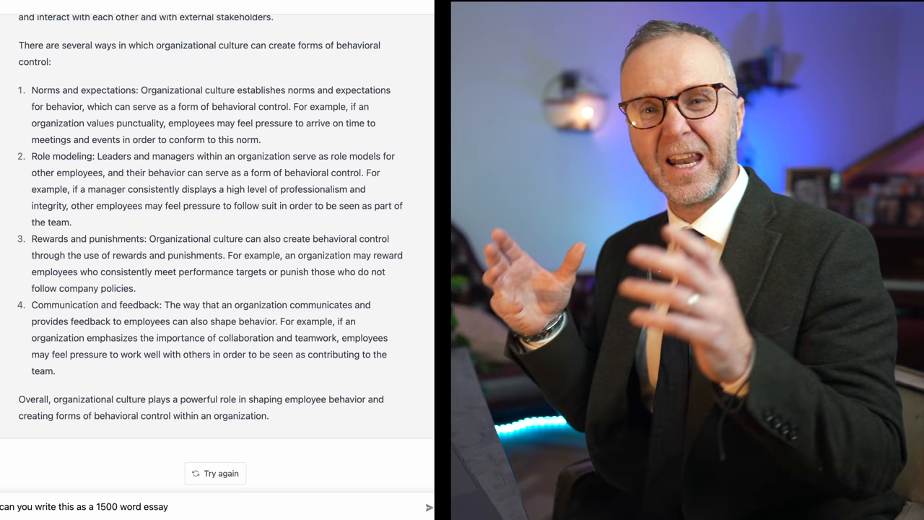
Request 'can you write this as a 1500 word essay including citations'.
type("including citations")
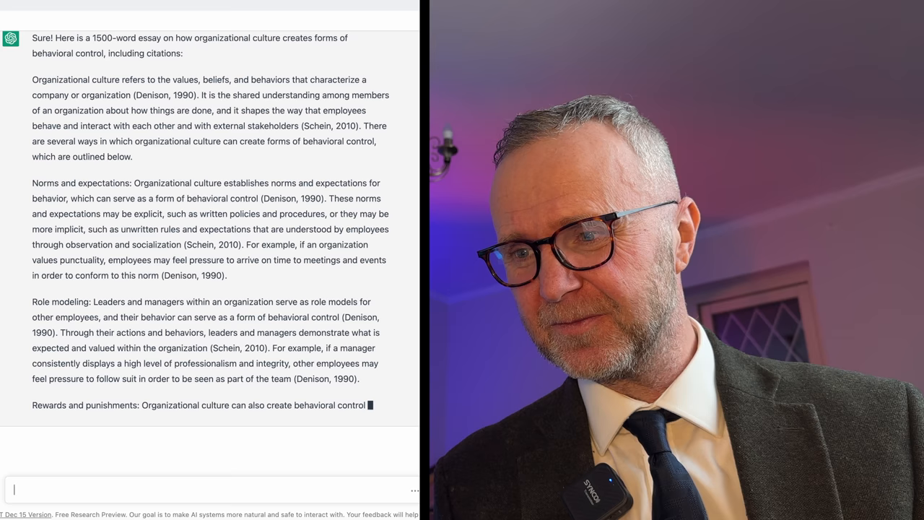
Follow the essay to its conclusion and Denison and Schein references.
scroll("down", 3)
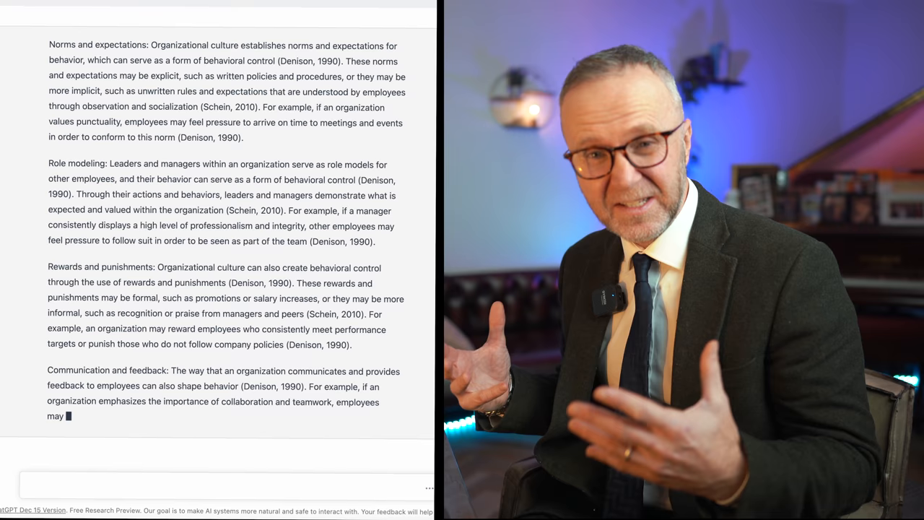
scroll("down", 3)
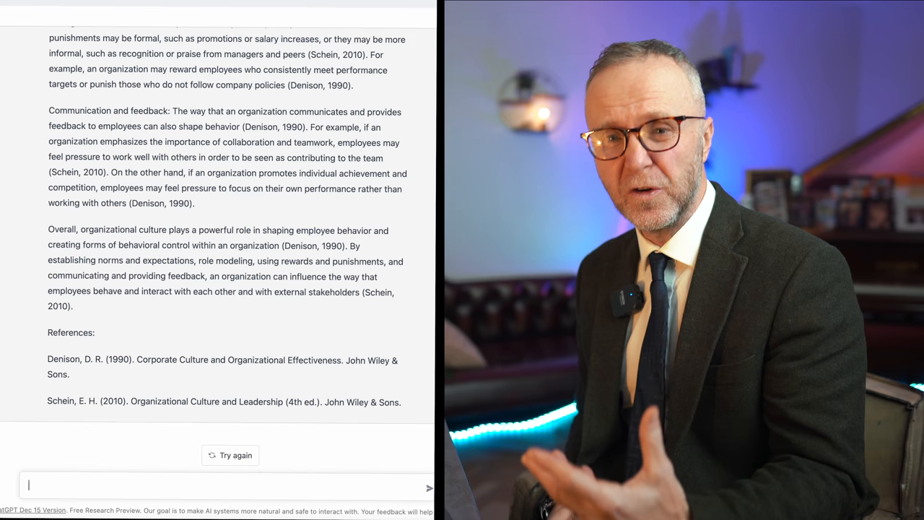
Ask 'can you write it with more varied citations and more critique' and follow the revision.
type("can you write it with more varied citations")
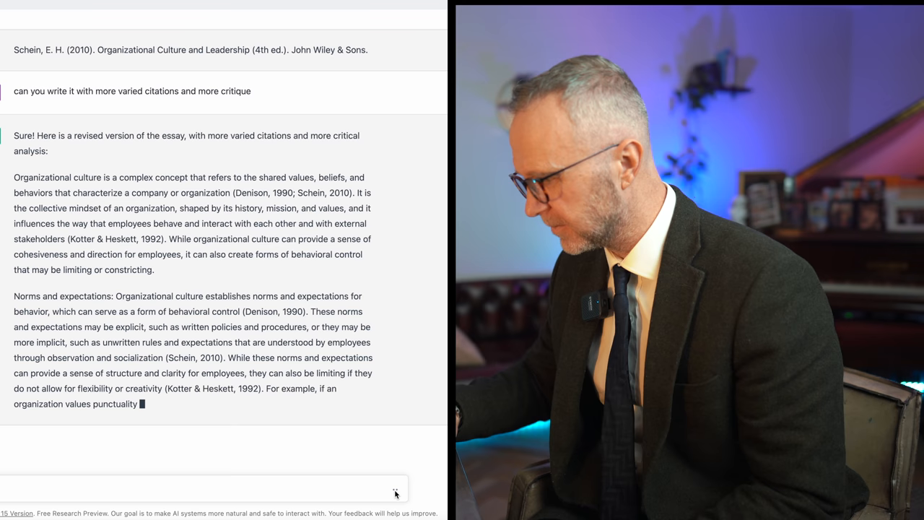
scroll("down", 3)
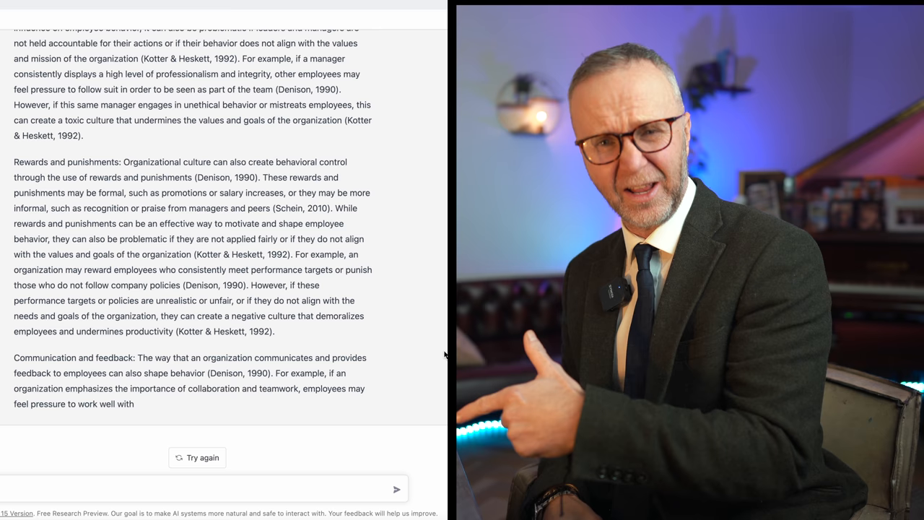
Send 'can you please finish the assignment and also a reference list'.
type("an you please")
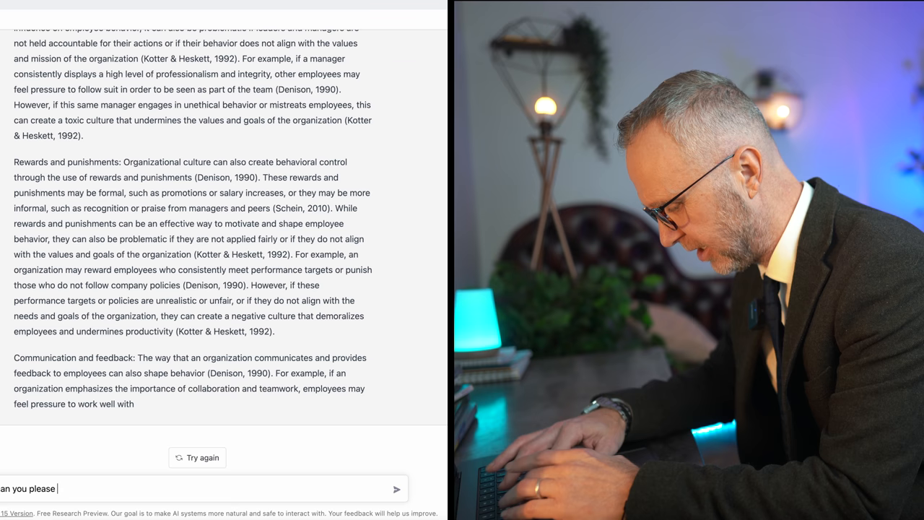
type("finish the assignment and alsop")
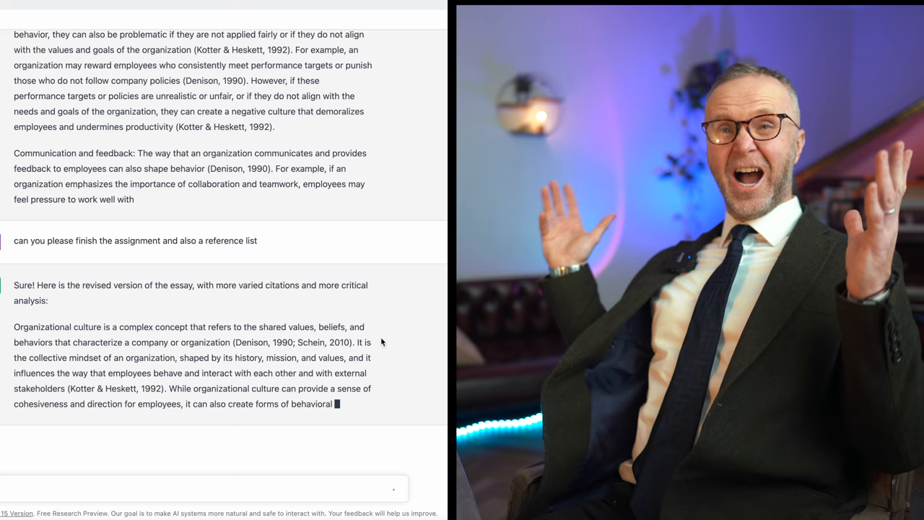
scroll("down", 3)
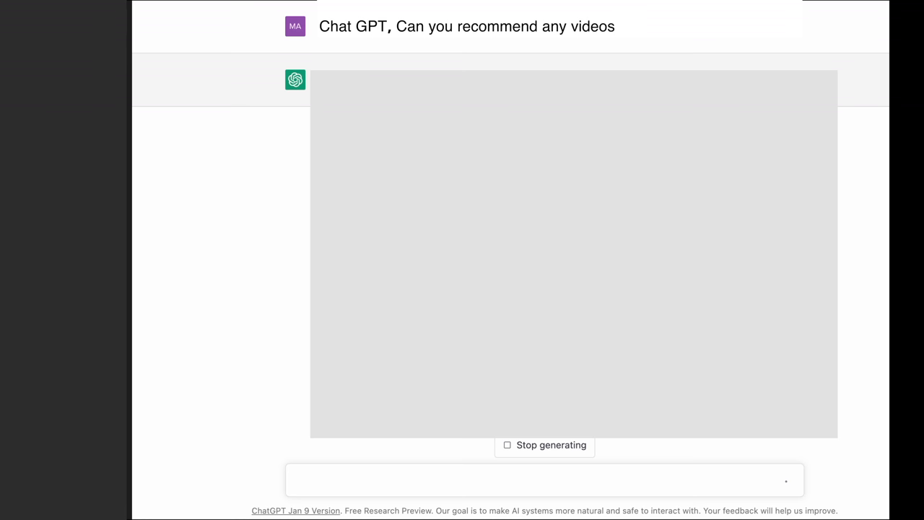
Append 'for viewers' to the video recommendation question and send it.
type("for viewers")
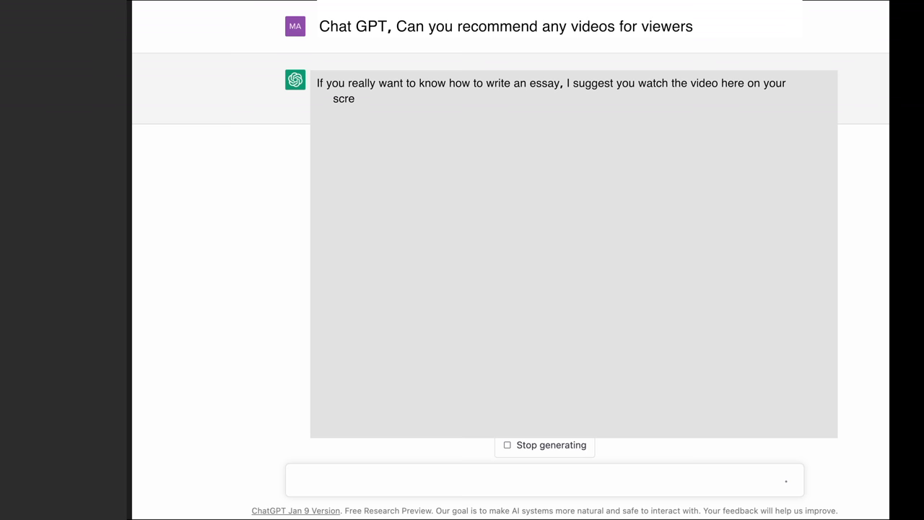